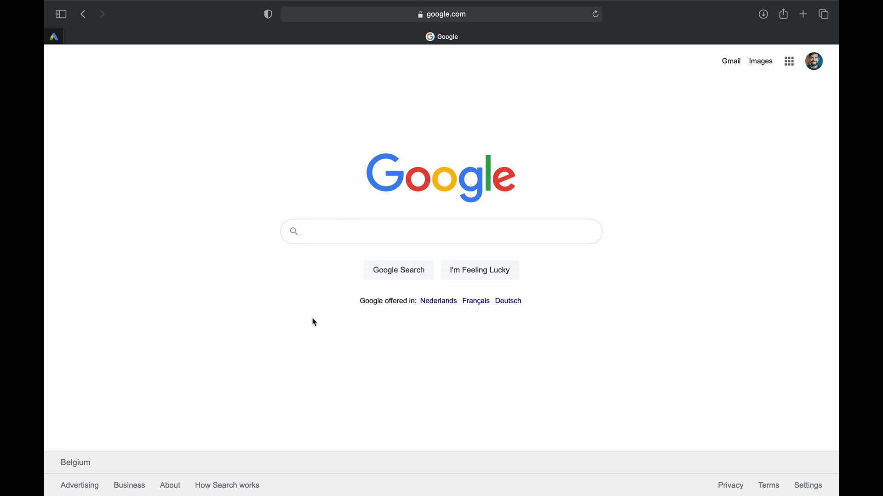
Search Google Images for 'free lens flare overlay image' and preview the orange Freepik flare.
type("free lens flare overlay image")
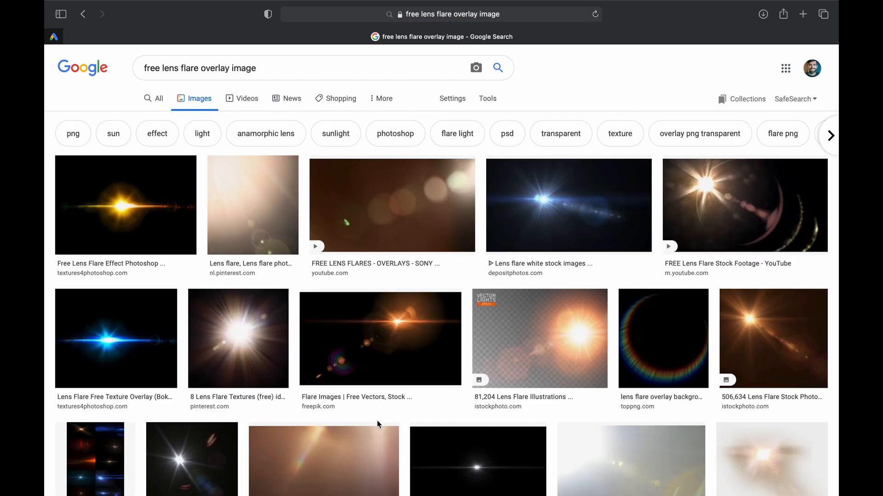
mouse_move(378, 353)
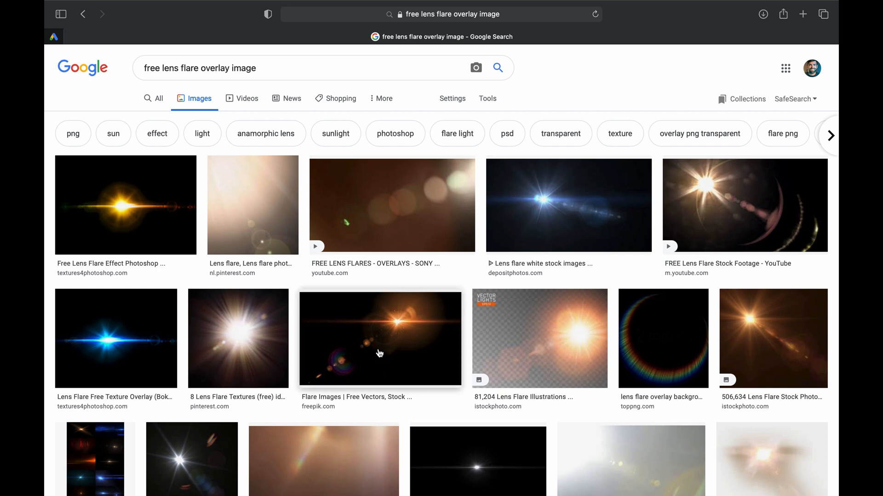
left_click(380, 338)
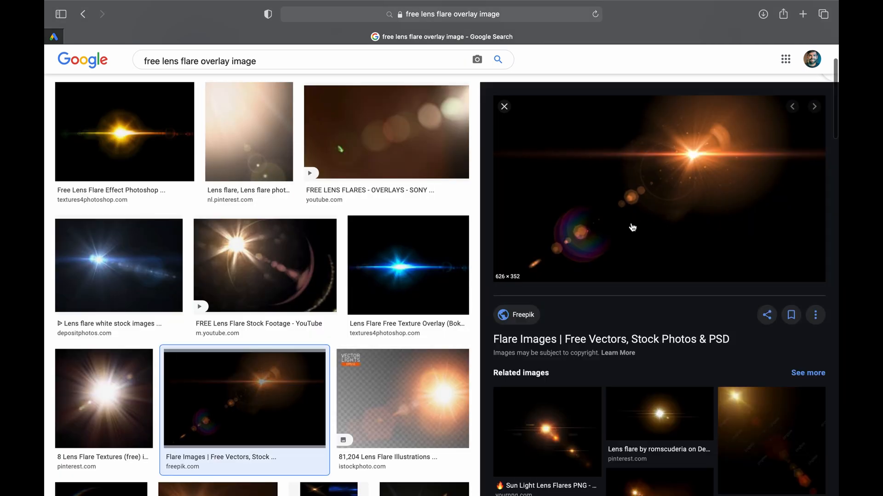
mouse_move(617, 233)
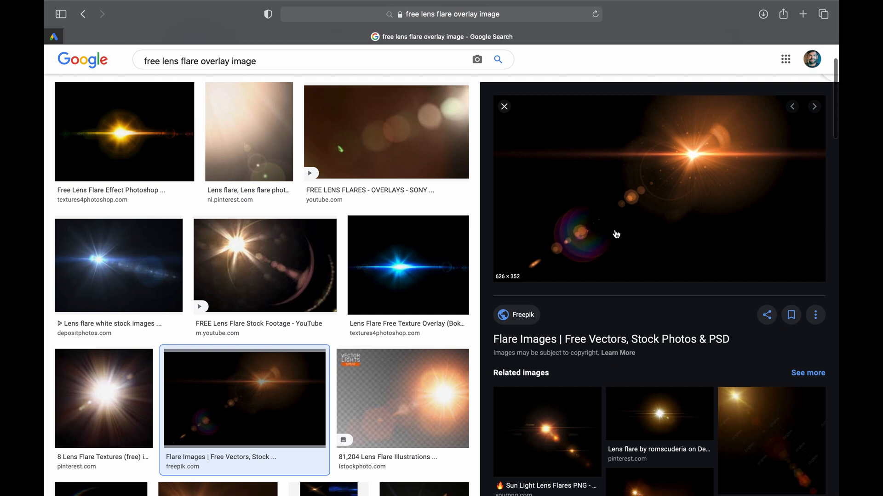
mouse_move(609, 221)
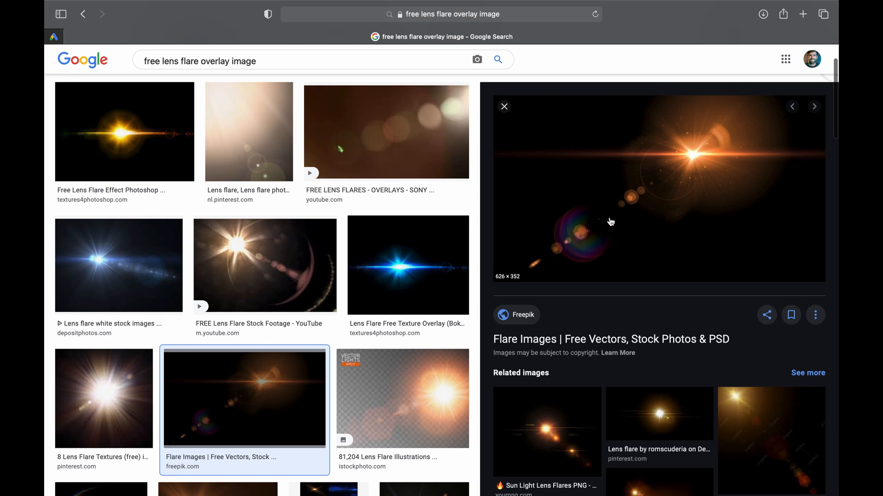
mouse_move(669, 208)
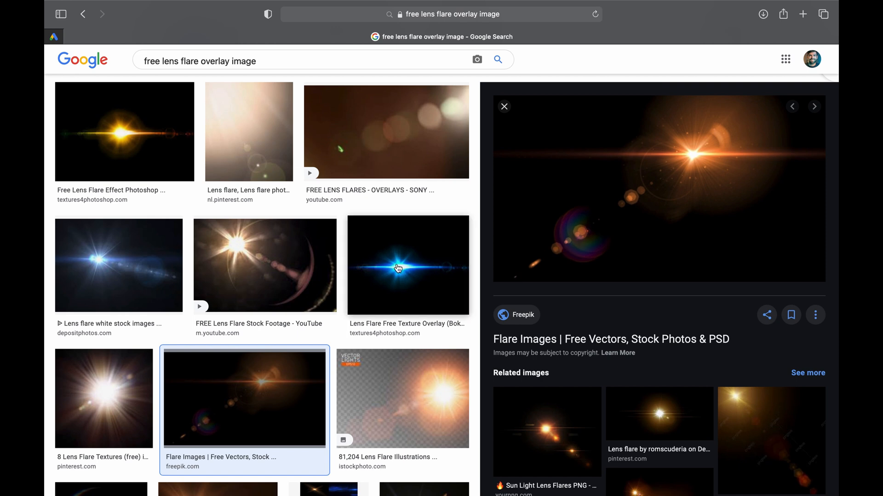
left_click(398, 266)
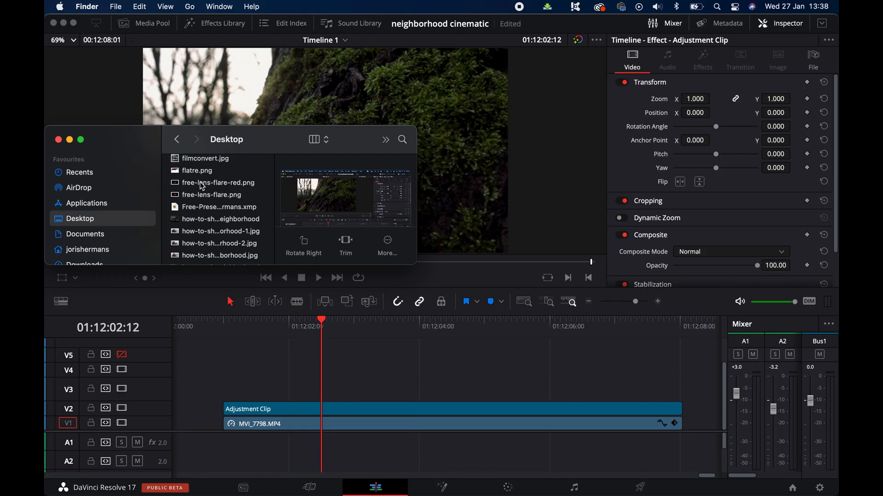
Place free-lens-flare-red.png above the mossy tree clip and set its Composite Mode to Screen.
left_click_drag(215, 183, 453, 388)
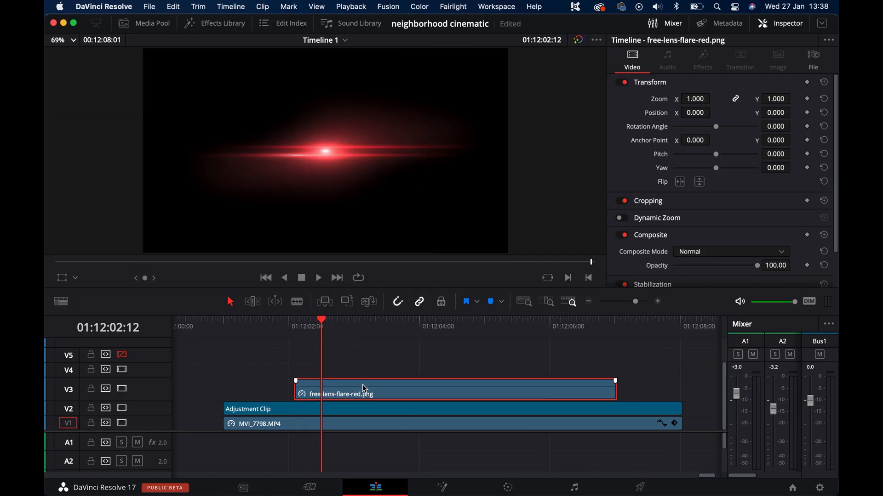
left_click(730, 252)
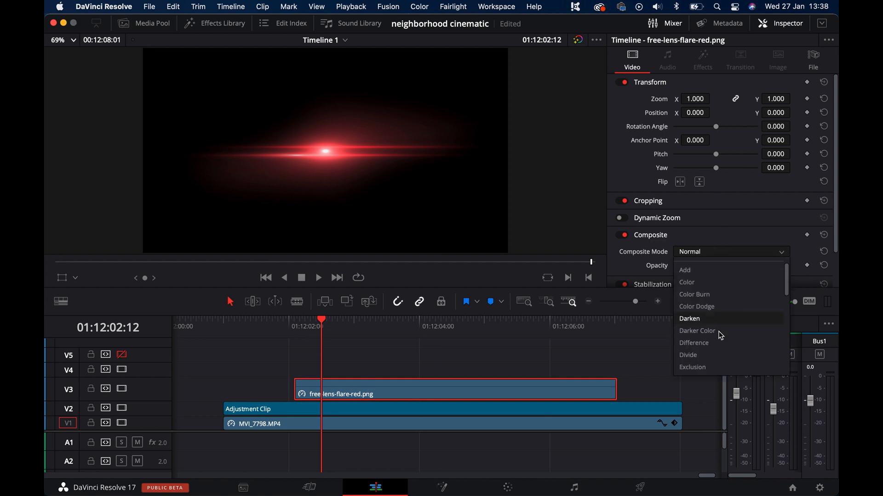
scroll("down", 3)
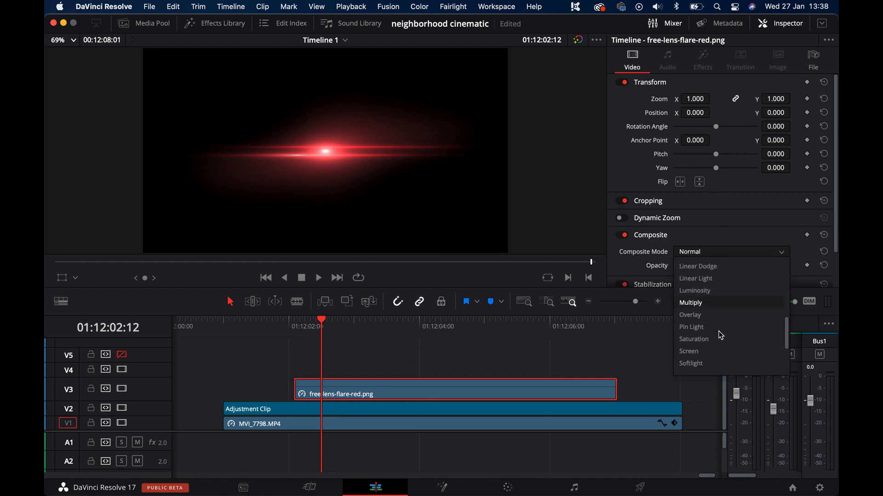
left_click(688, 352)
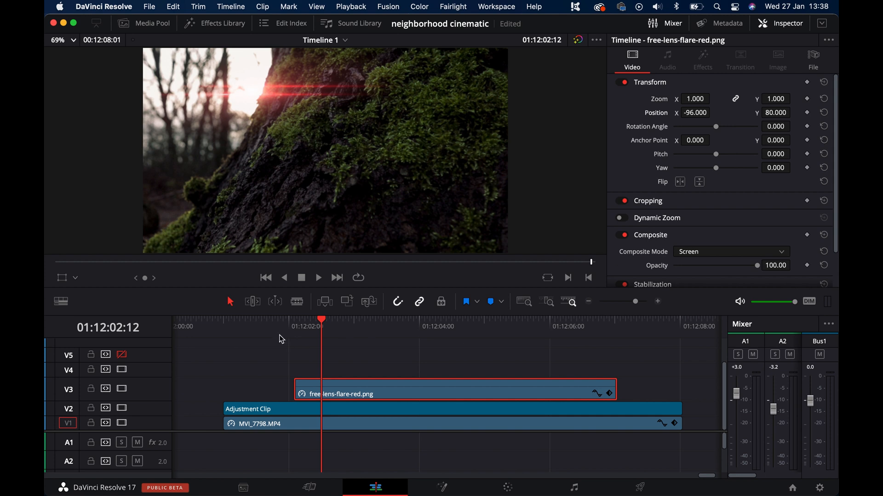
Trim the flare's start, keyframe it drifting from X -89, Y 73 to X -124, Y 75, and trim its end.
left_click(318, 278)
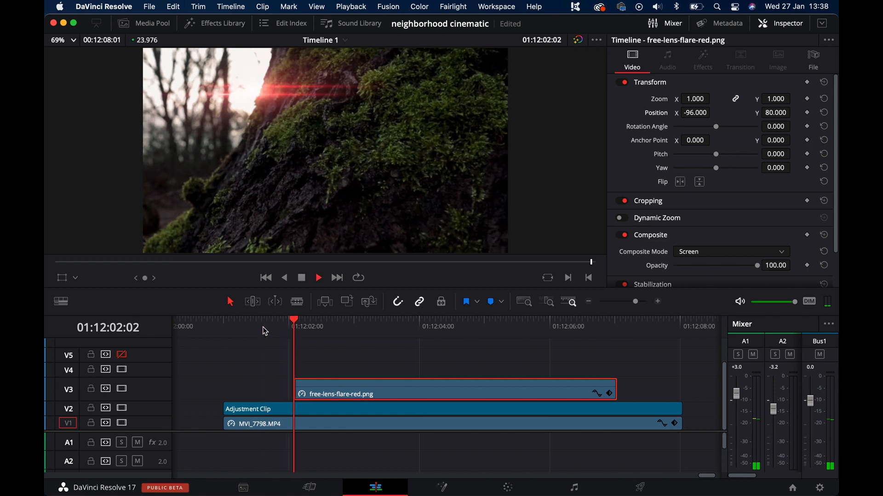
left_click_drag(294, 326, 304, 326)
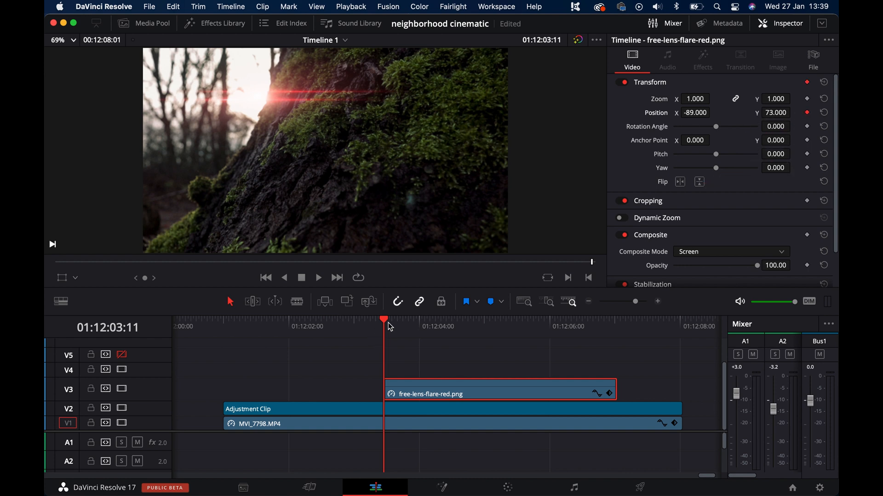
left_click_drag(387, 318, 424, 319)
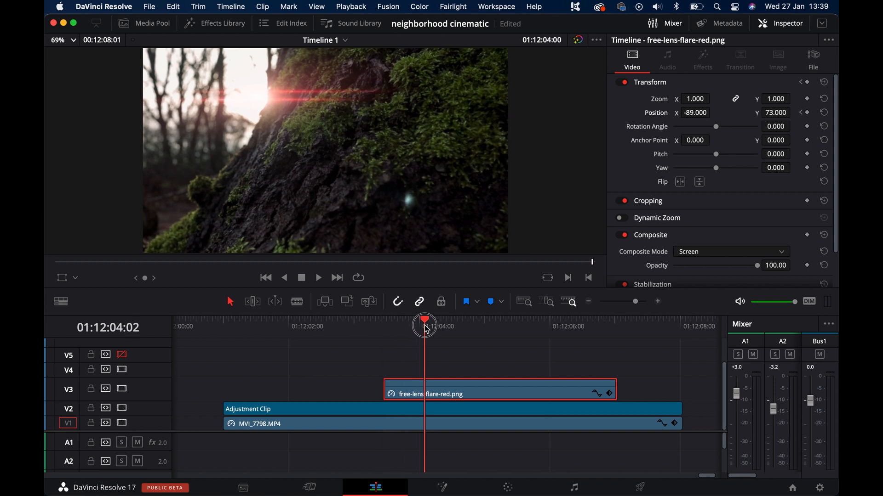
left_click_drag(424, 326, 514, 327)
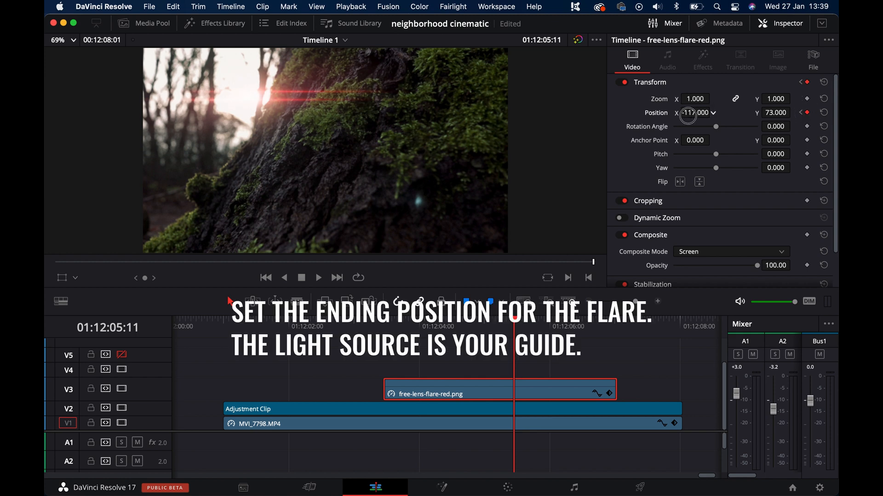
left_click_drag(690, 113, 686, 115)
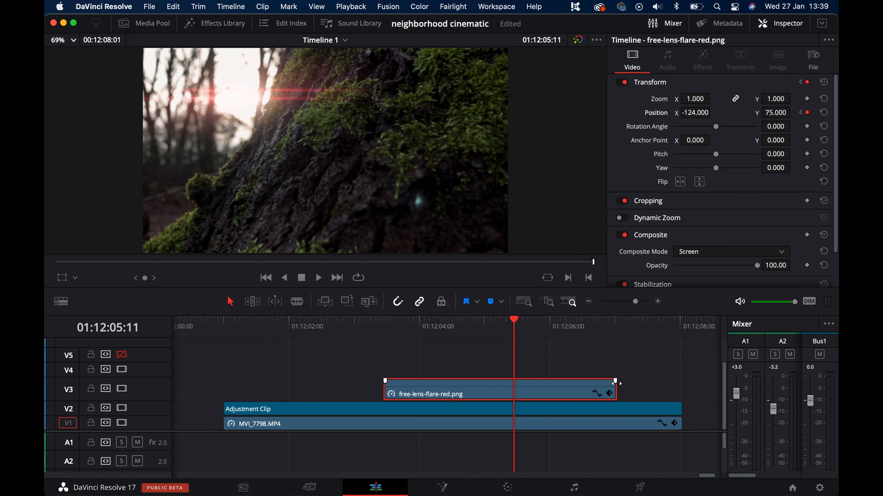
left_click_drag(615, 389, 571, 388)
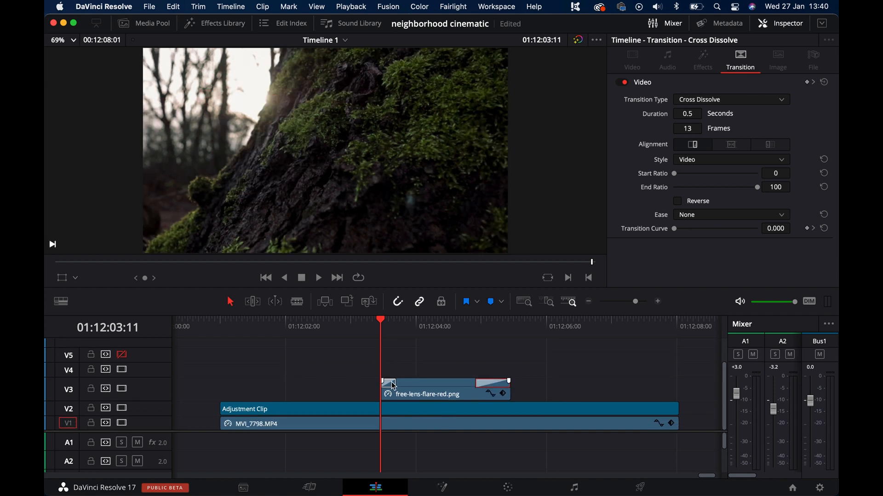
Play back the flare from just before it begins to check its dissolves.
left_click(318, 278)
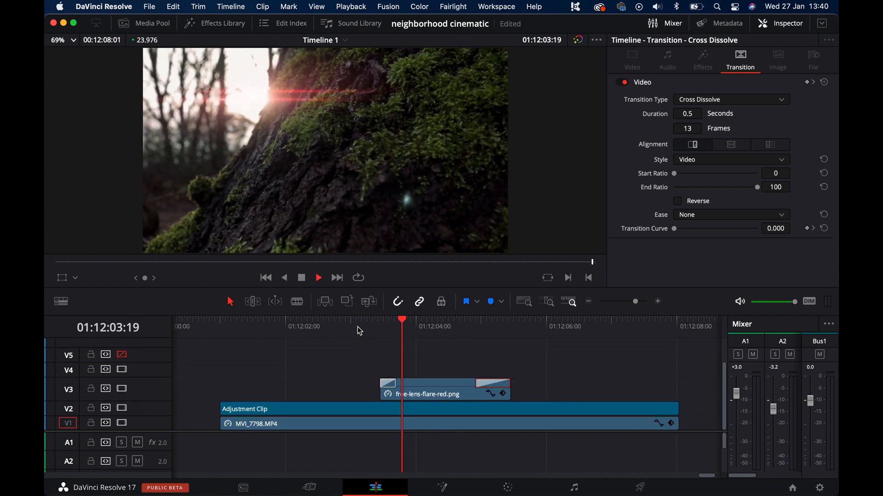
left_click(359, 320)
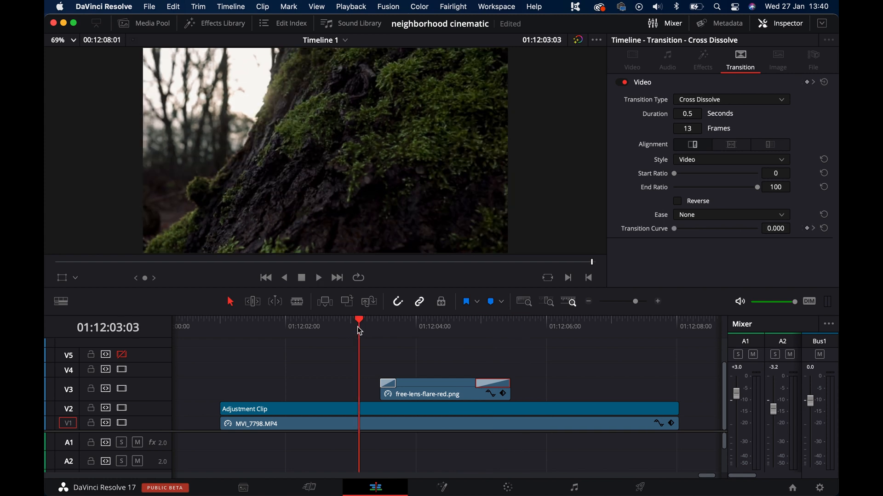
left_click(319, 278)
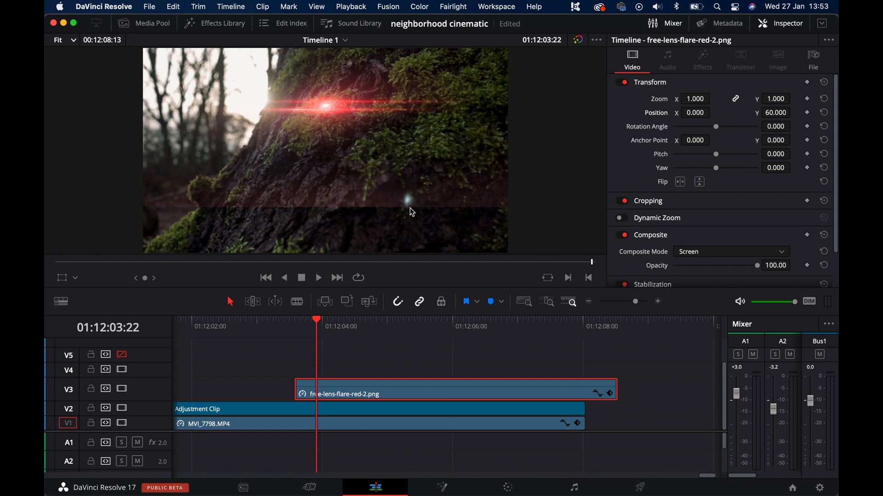
mouse_move(348, 322)
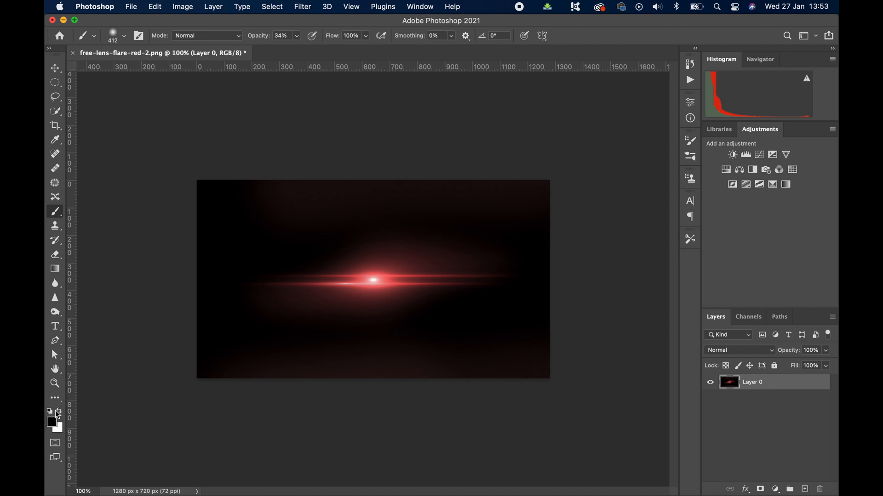
mouse_move(365, 401)
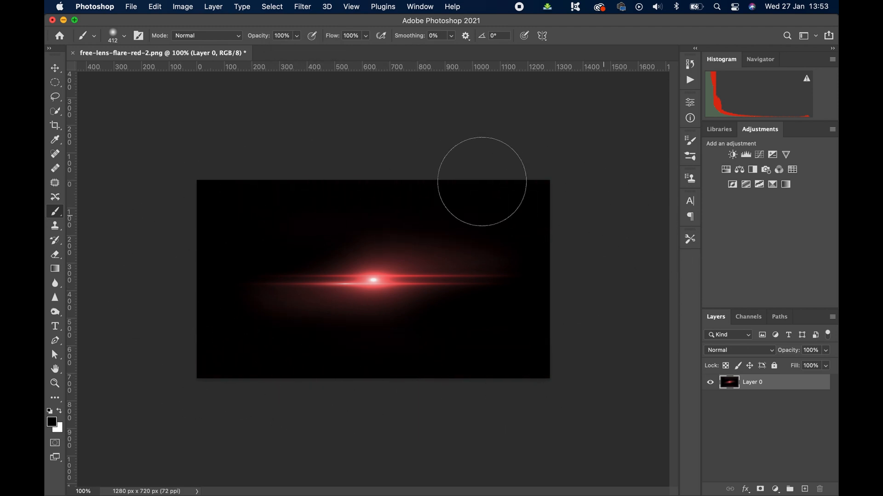
mouse_move(136, 353)
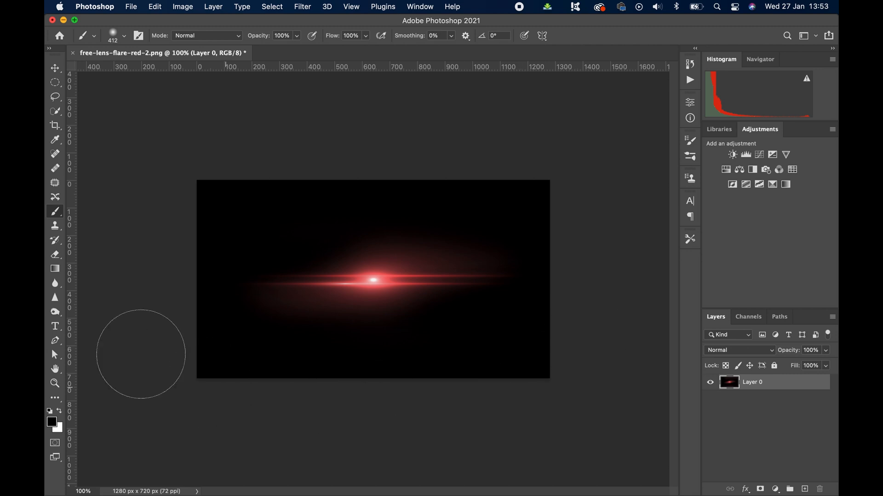
mouse_move(716, 494)
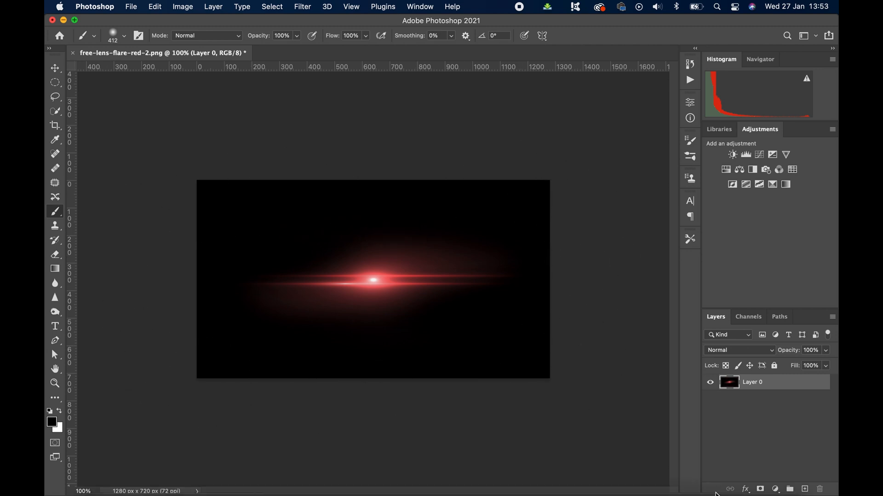
Open Photoshop's File menu to save the edge-darkened flare image.
left_click(131, 6)
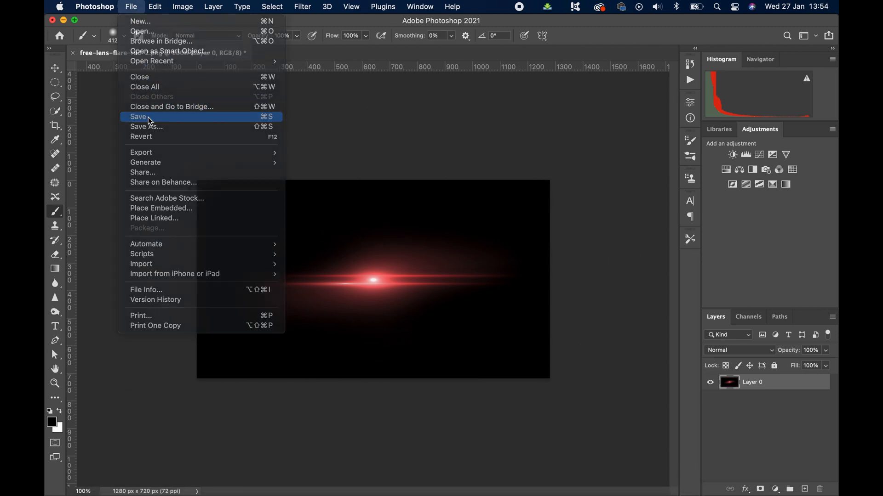